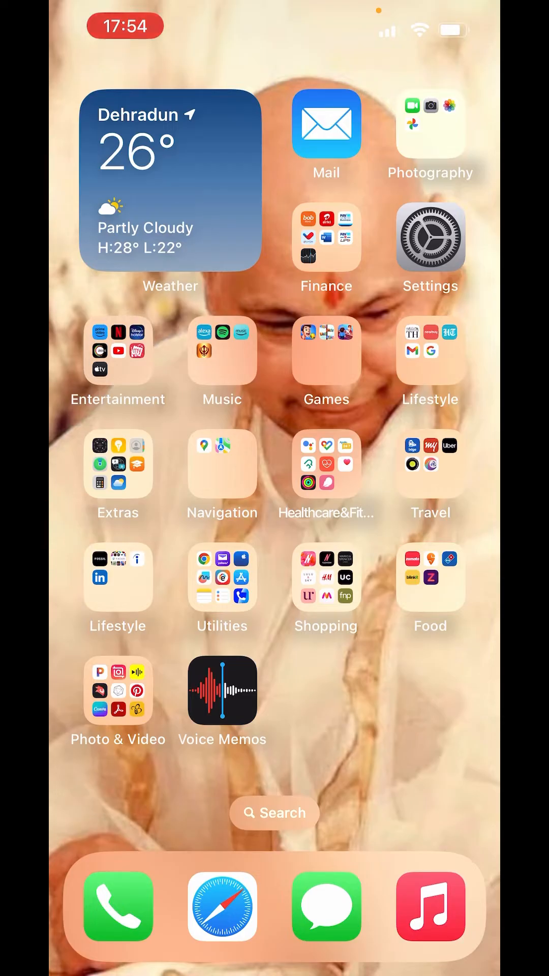
Open Discord's website in Safari, landing on the Friends page.
{"action": "left_click", "coordinate": [222, 907]}
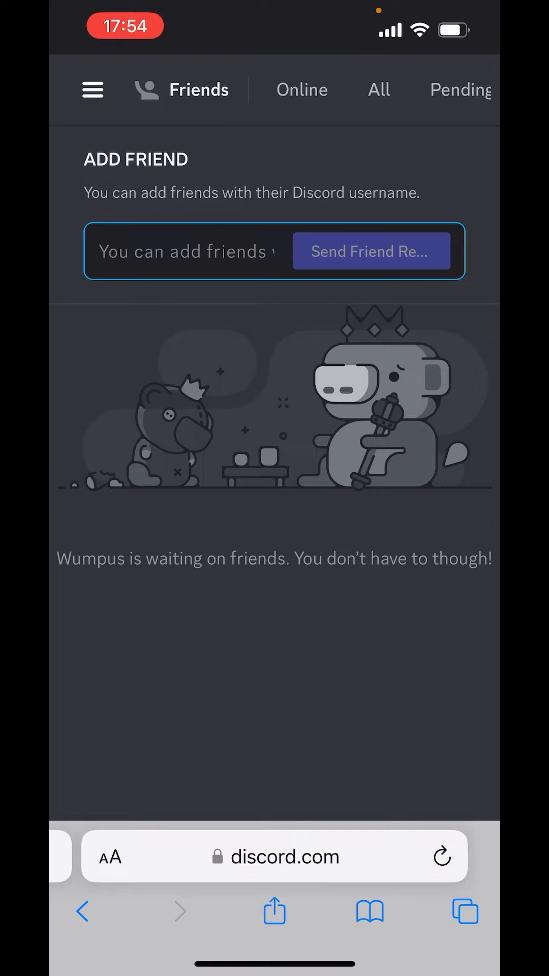
Open the Ss server's channel list and bring up the server options menu.
{"action": "left_click", "coordinate": [92, 89]}
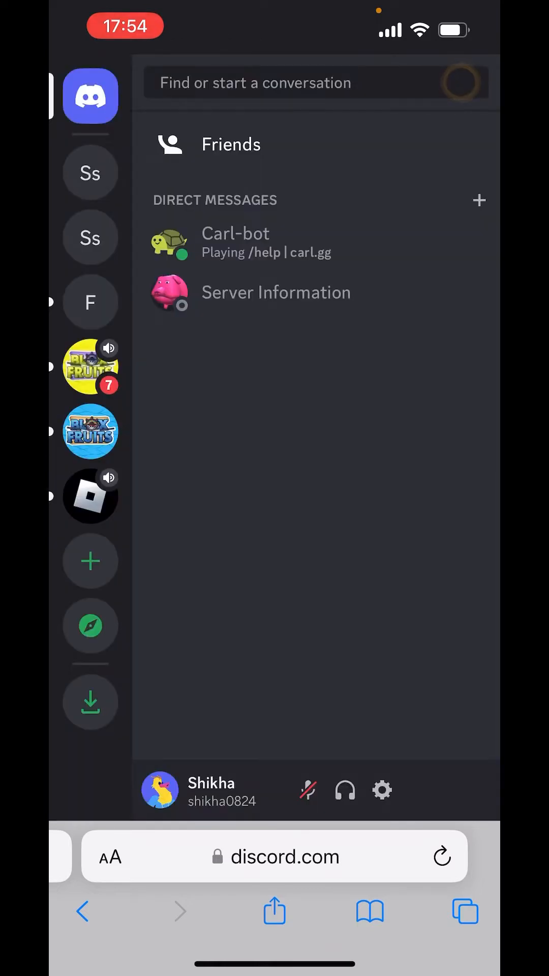
{"action": "left_click", "coordinate": [90, 173]}
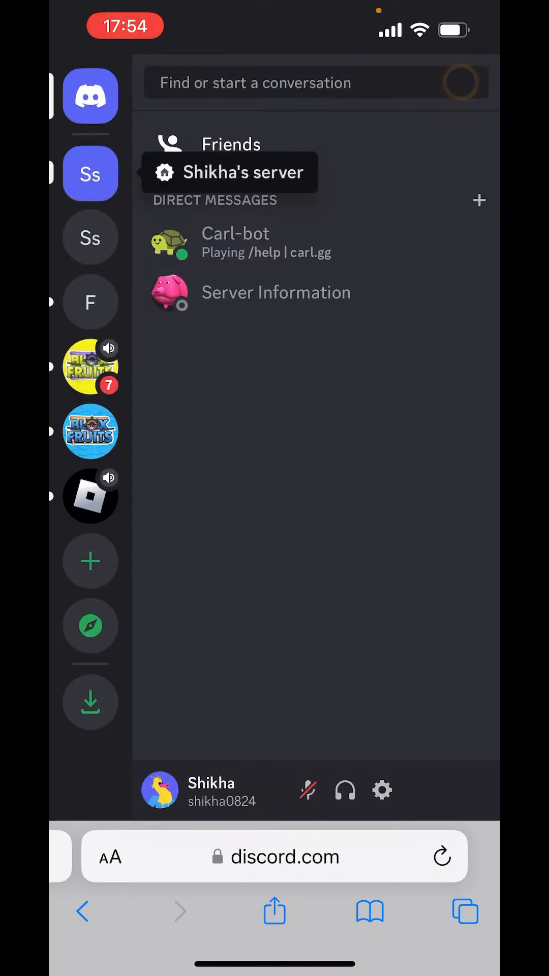
{"action": "left_click", "coordinate": [90, 172]}
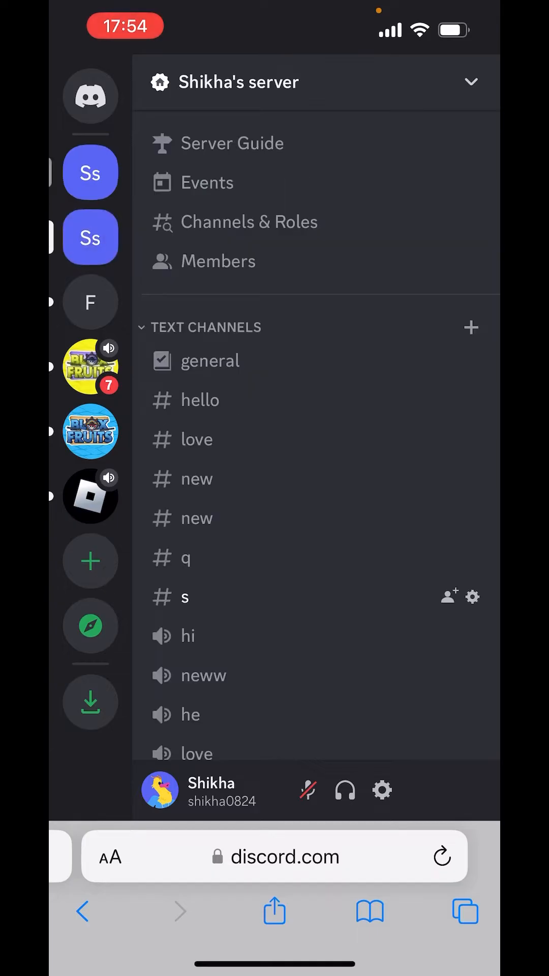
{"action": "left_click", "coordinate": [90, 237]}
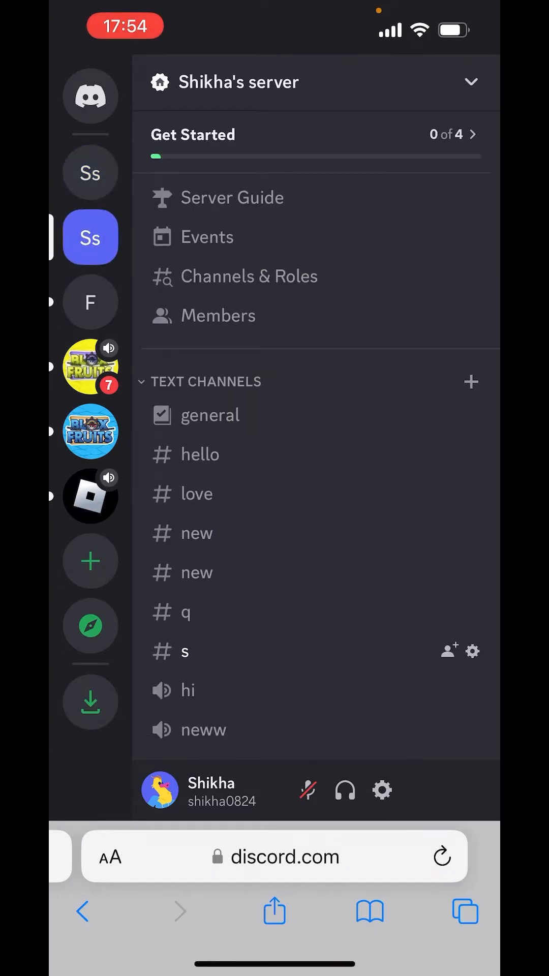
{"action": "left_click", "coordinate": [240, 82]}
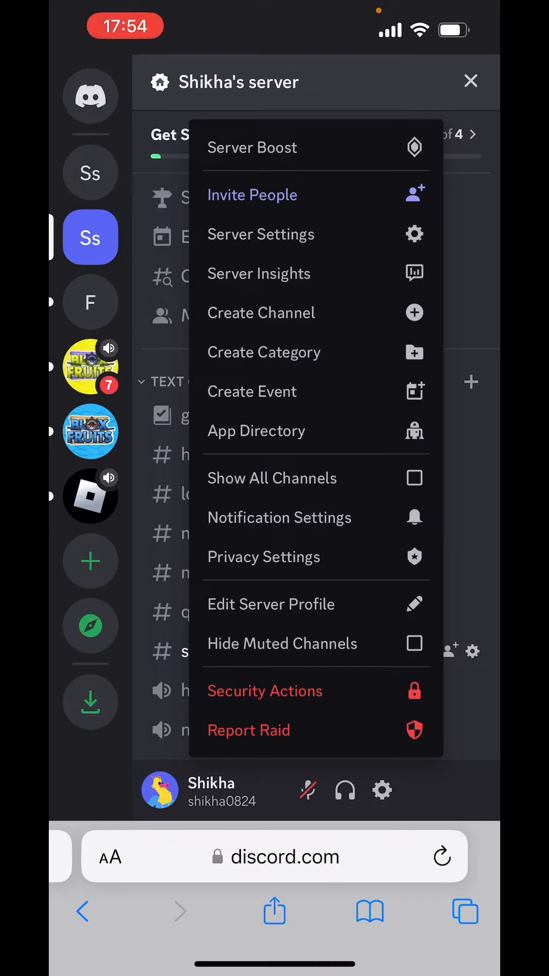
Search the App Directory for Netflix and open the Hey, Netflix bot's page.
{"action": "left_click", "coordinate": [256, 430]}
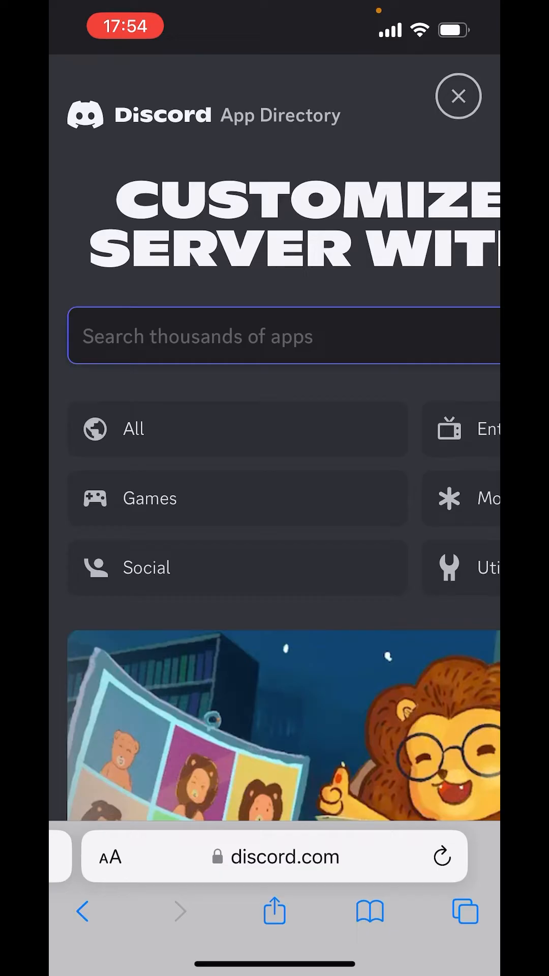
{"action": "type", "text": "Netfl"}
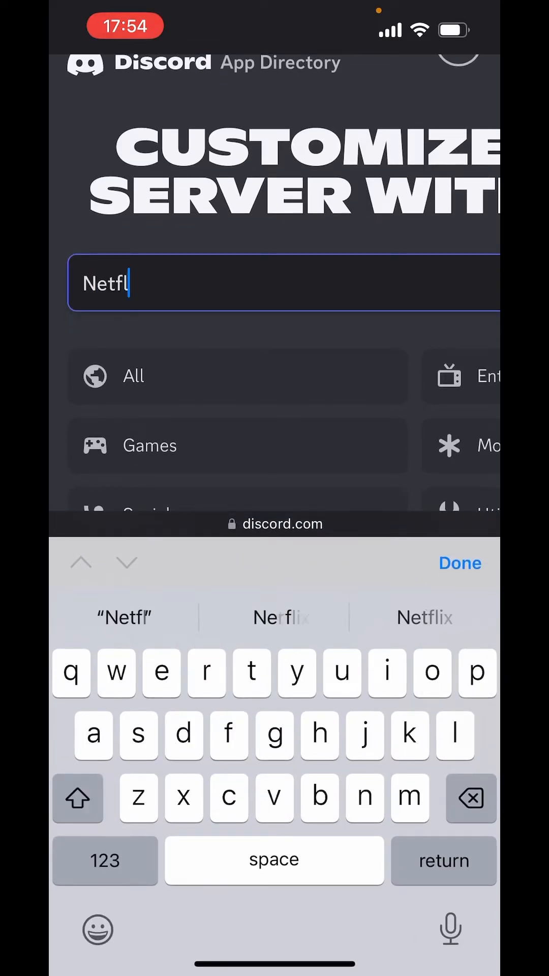
{"action": "left_click", "coordinate": [424, 617]}
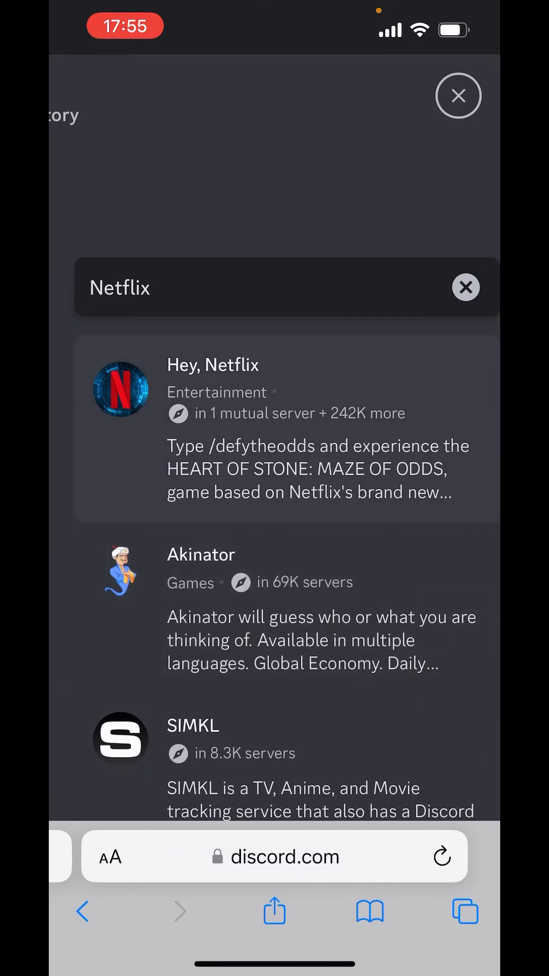
{"action": "left_click", "coordinate": [212, 364]}
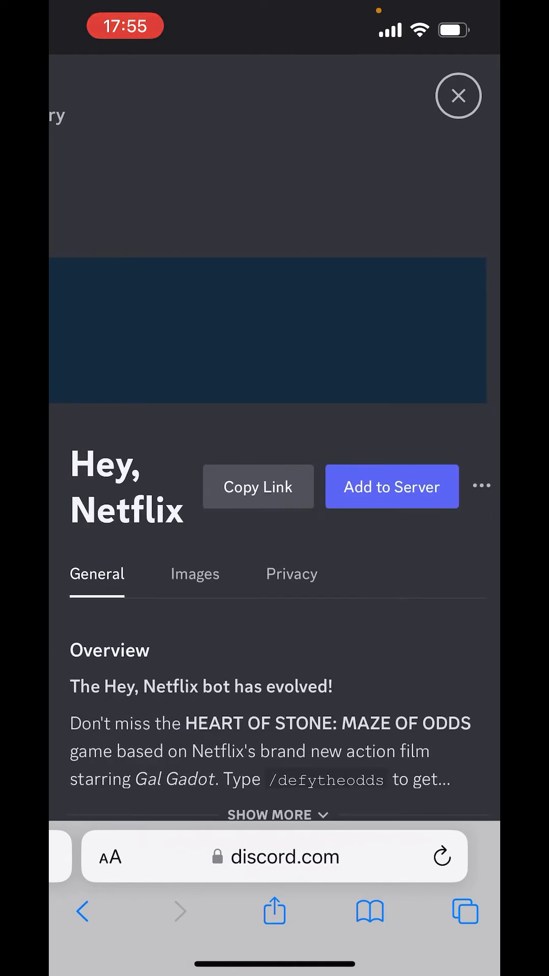
Add Hey, Netflix to the user's server and authorize its permissions.
{"action": "left_click", "coordinate": [392, 486]}
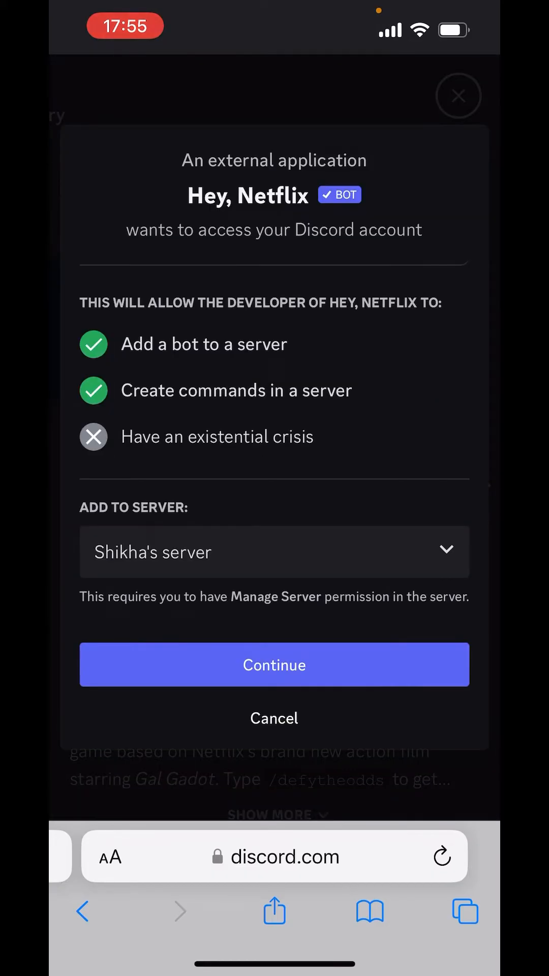
{"action": "left_click", "coordinate": [273, 551]}
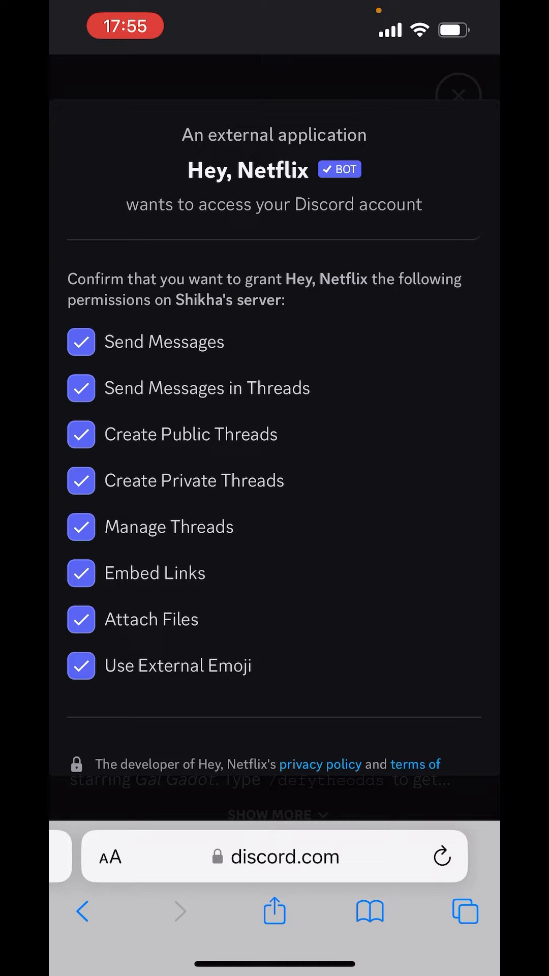
{"action": "scroll", "scroll_direction": "down", "scroll_amount": 3}
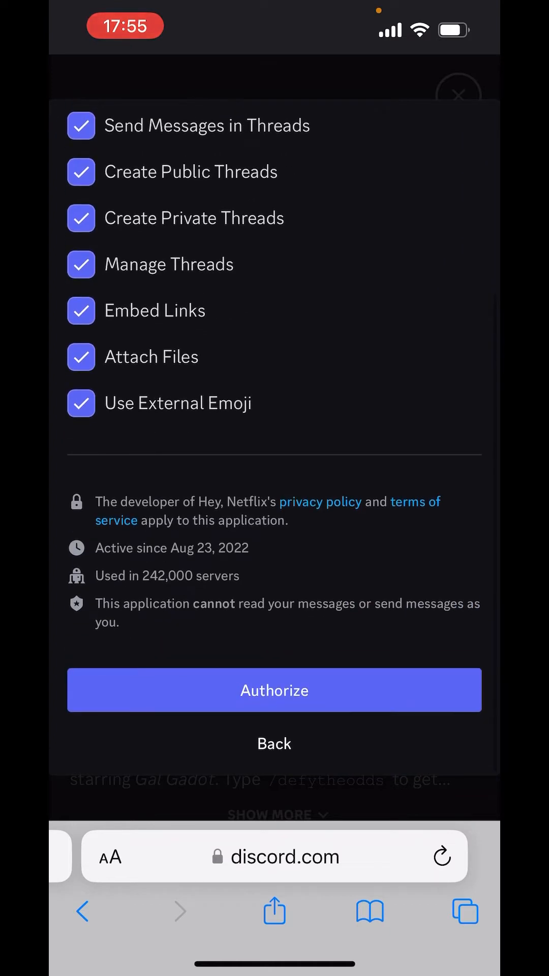
{"action": "left_click", "coordinate": [273, 689]}
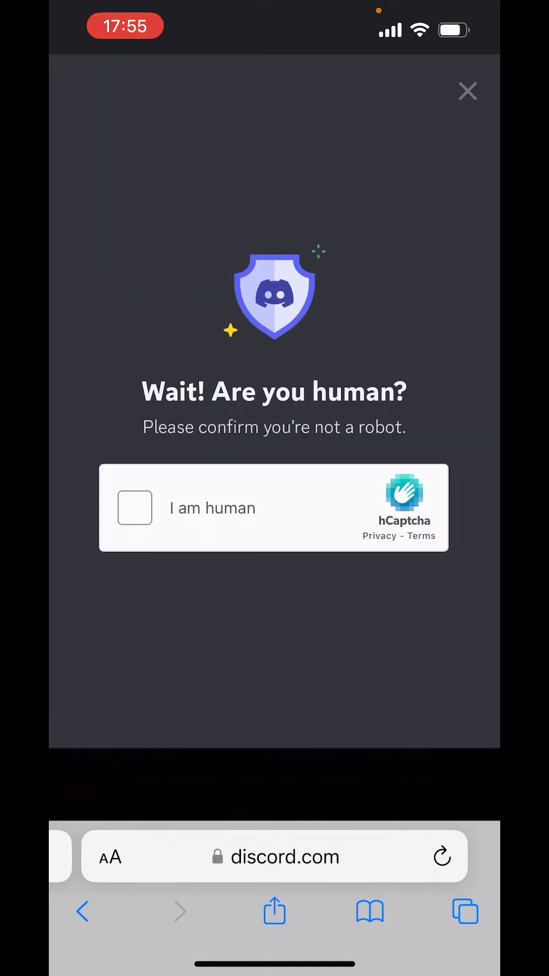
Pass the human-verification check by selecting the amusement park image, completing the bot's authorization.
{"action": "left_click", "coordinate": [134, 508]}
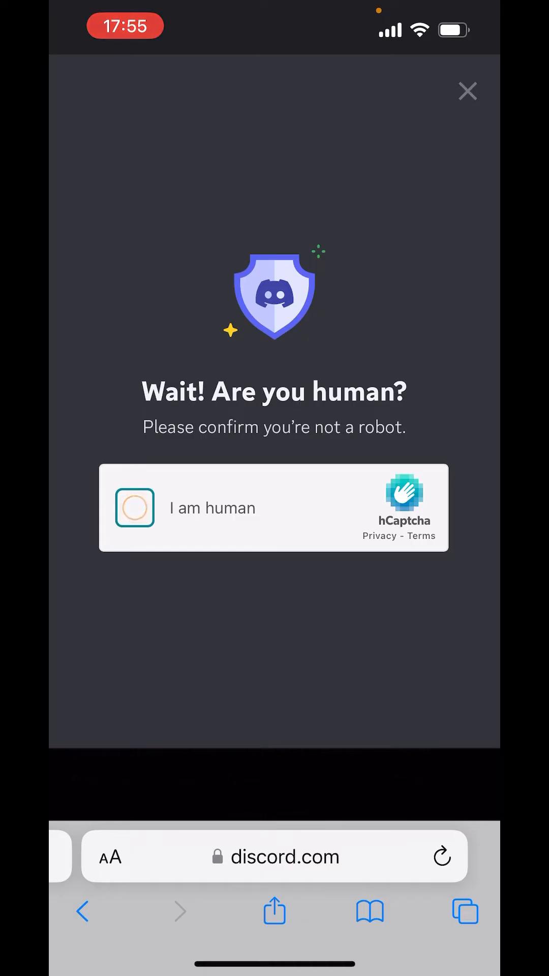
{"action": "left_click", "coordinate": [134, 507]}
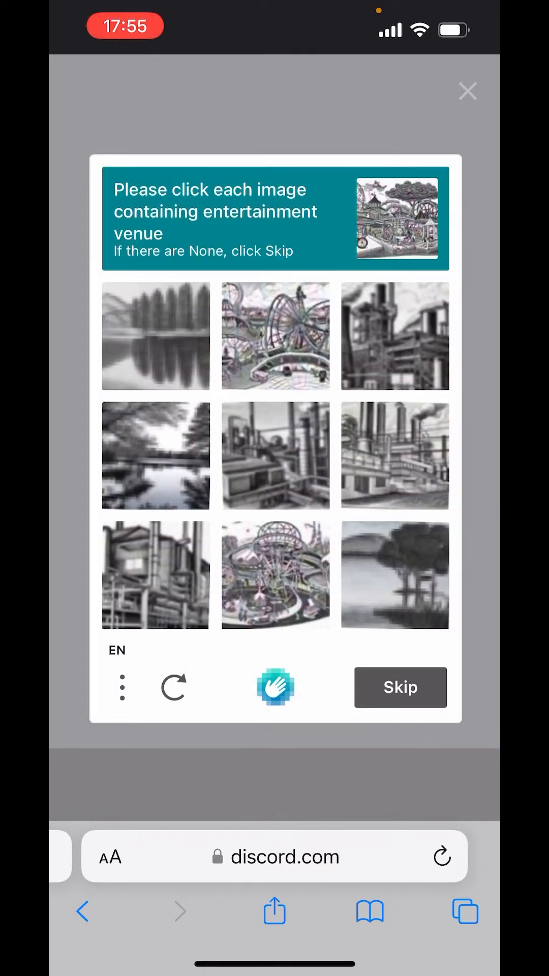
{"action": "left_click", "coordinate": [275, 336]}
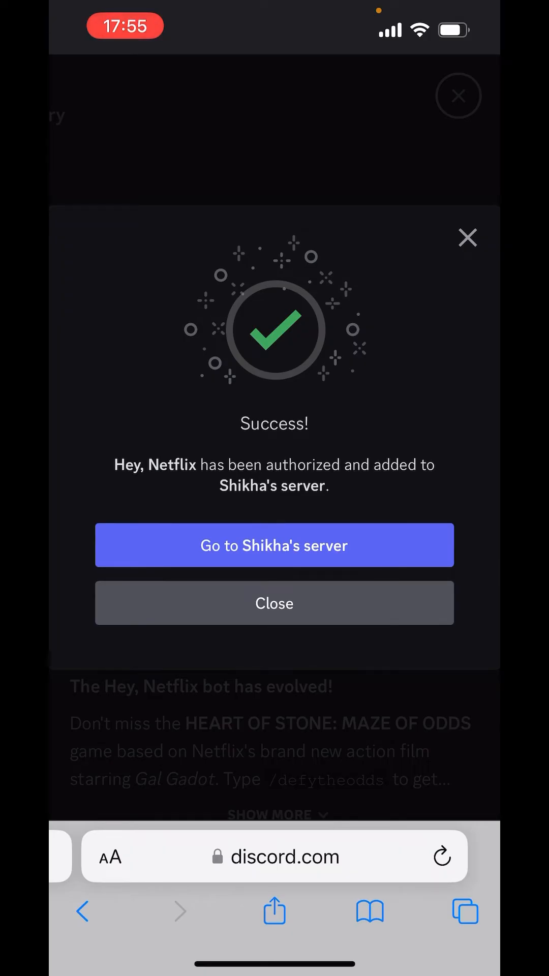
{"action": "left_click", "coordinate": [273, 545]}
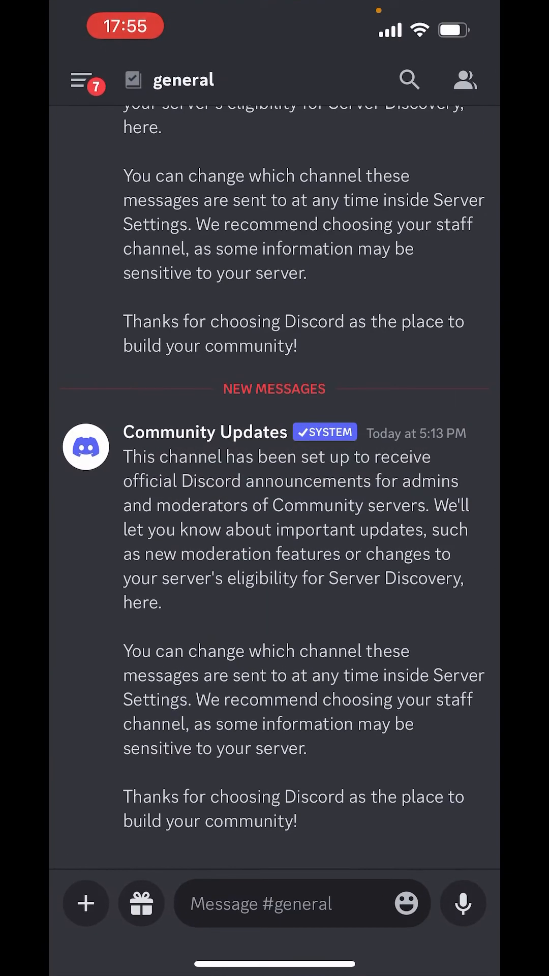
{"action": "left_click", "coordinate": [80, 79]}
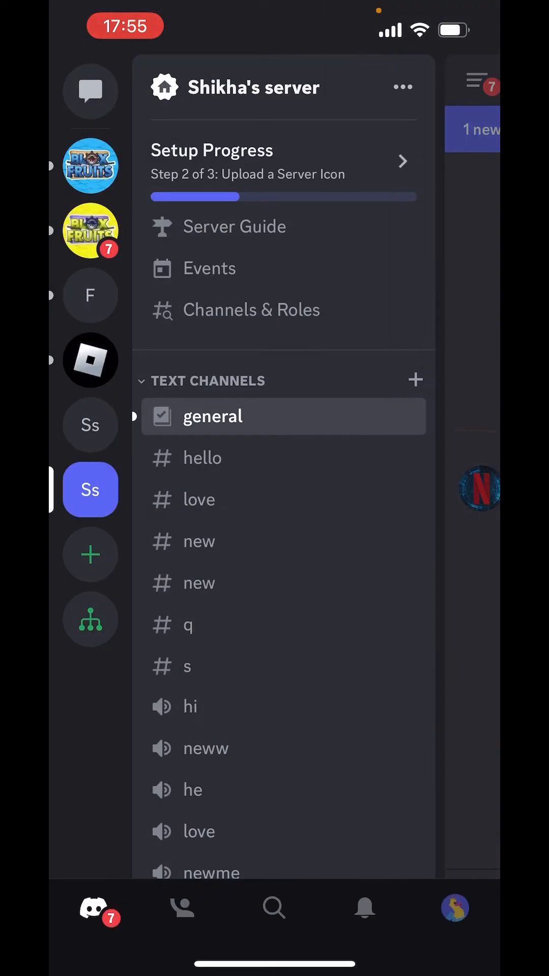
{"action": "left_click", "coordinate": [212, 415]}
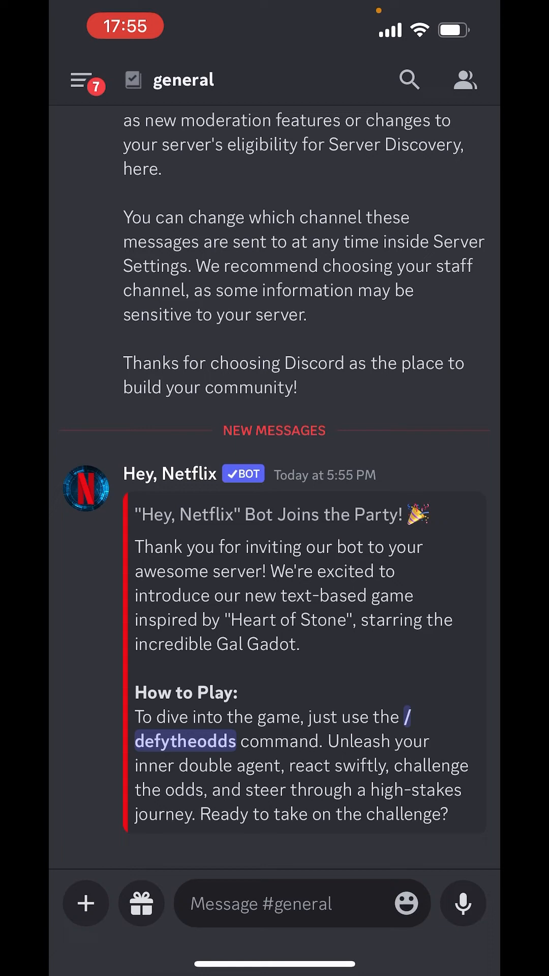
Send the /heynetflix command in the general channel.
{"action": "left_click", "coordinate": [287, 903]}
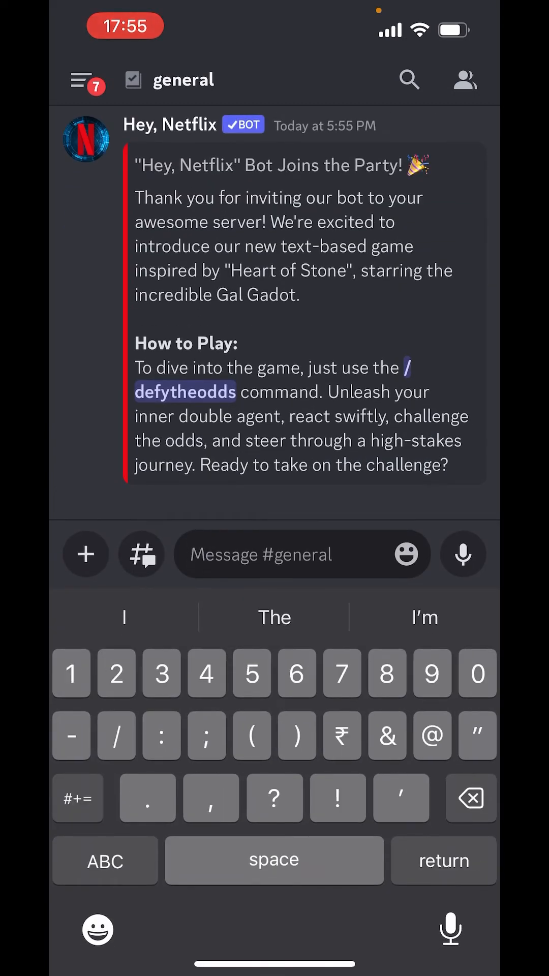
{"action": "type", "text": "/heynetf"}
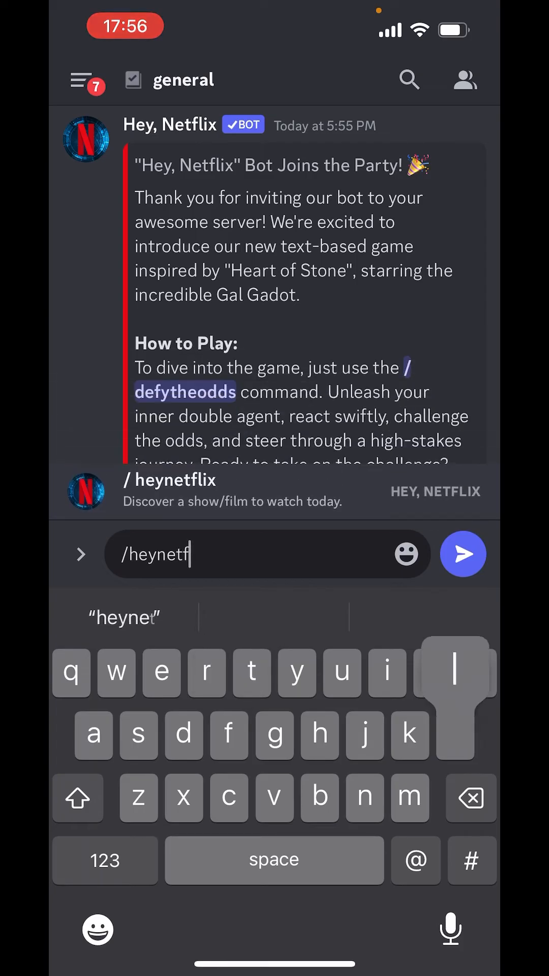
{"action": "type", "text": "lix"}
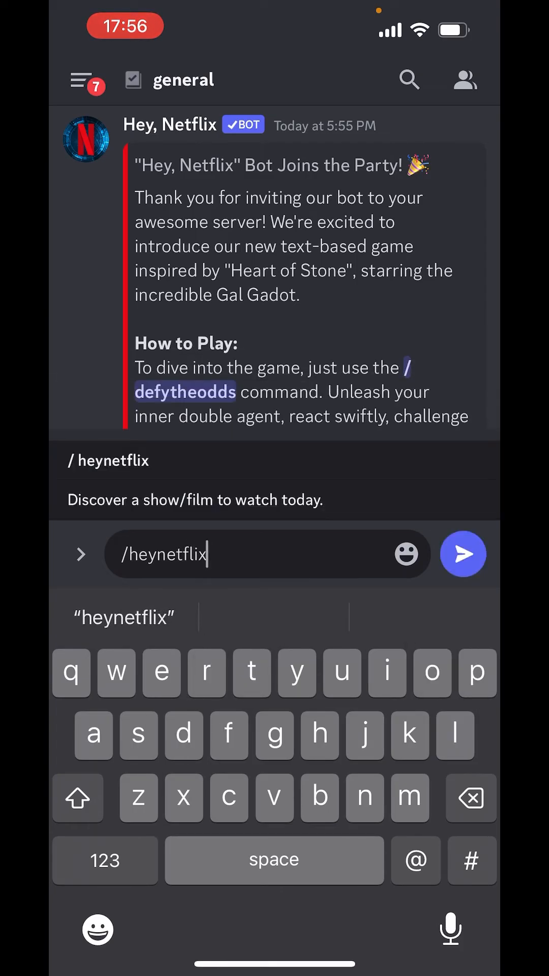
{"action": "type", "text": "fi"}
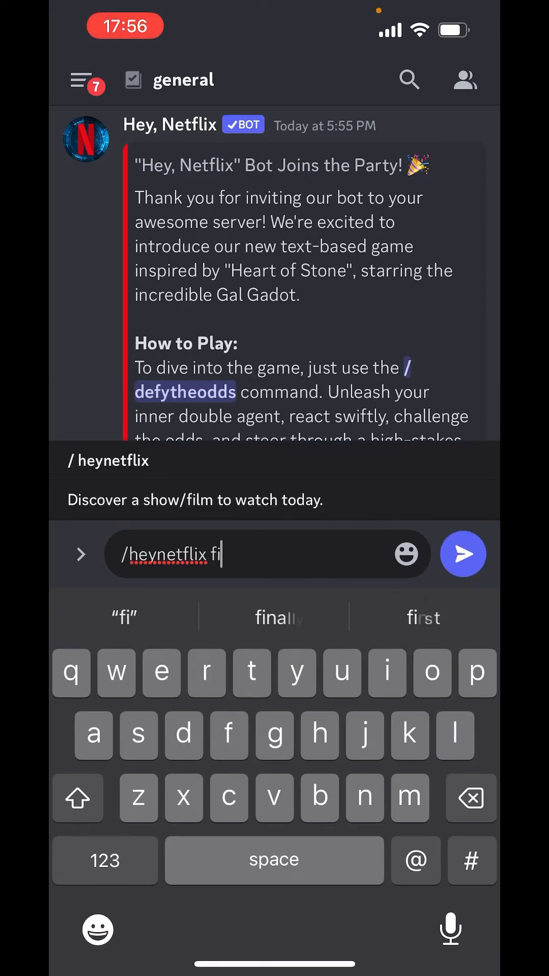
{"action": "left_click", "coordinate": [462, 554]}
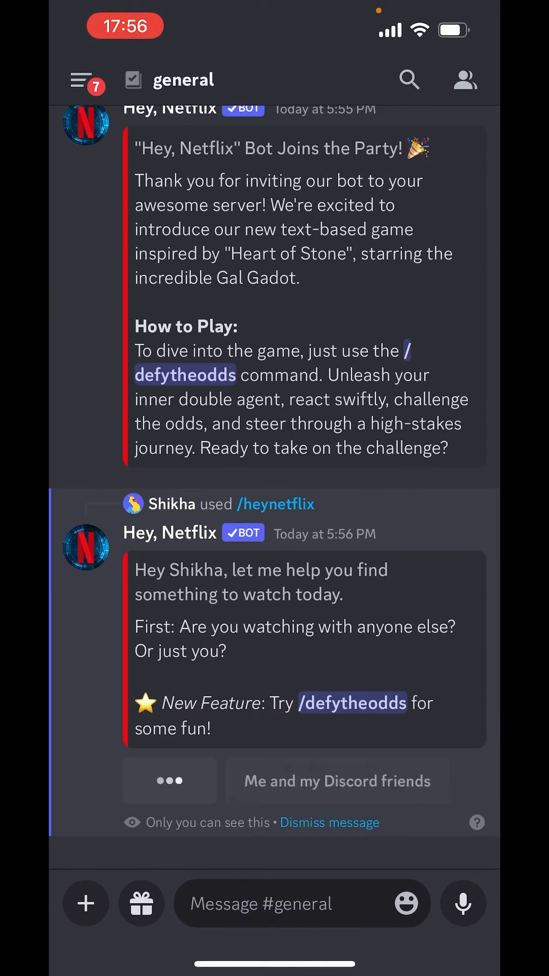
Answer who is watching, choose A movie and the country range, then refine to get Fatherhood recommended.
{"action": "left_click", "coordinate": [338, 781]}
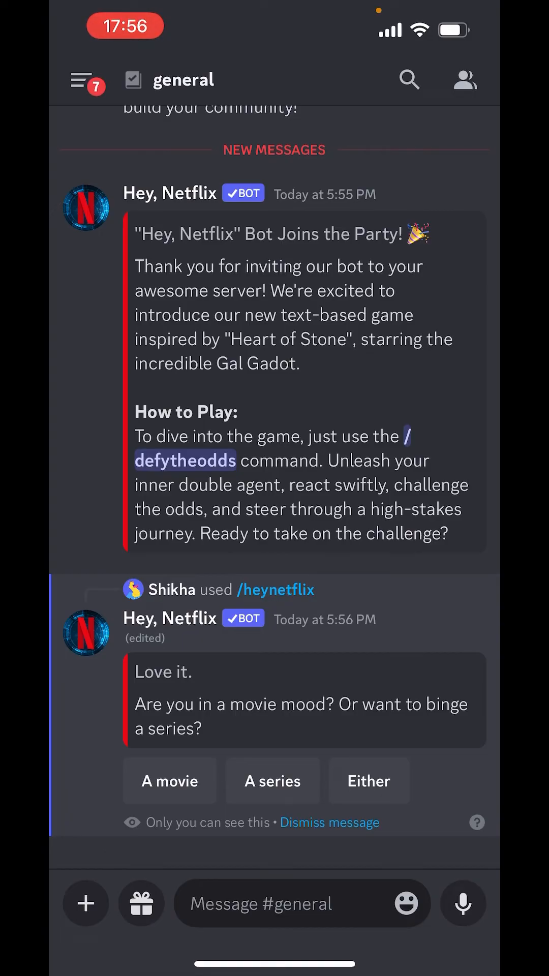
{"action": "left_click", "coordinate": [170, 781]}
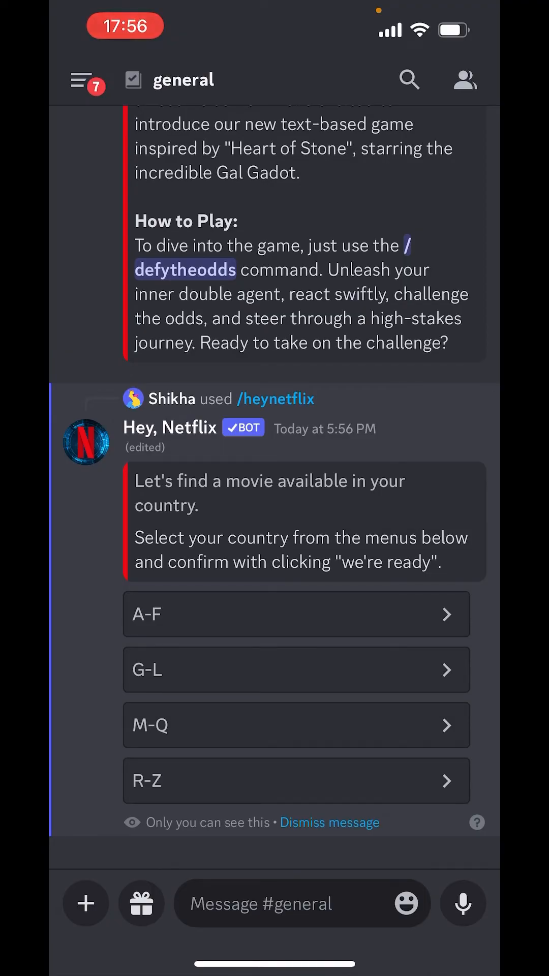
{"action": "left_click", "coordinate": [295, 614]}
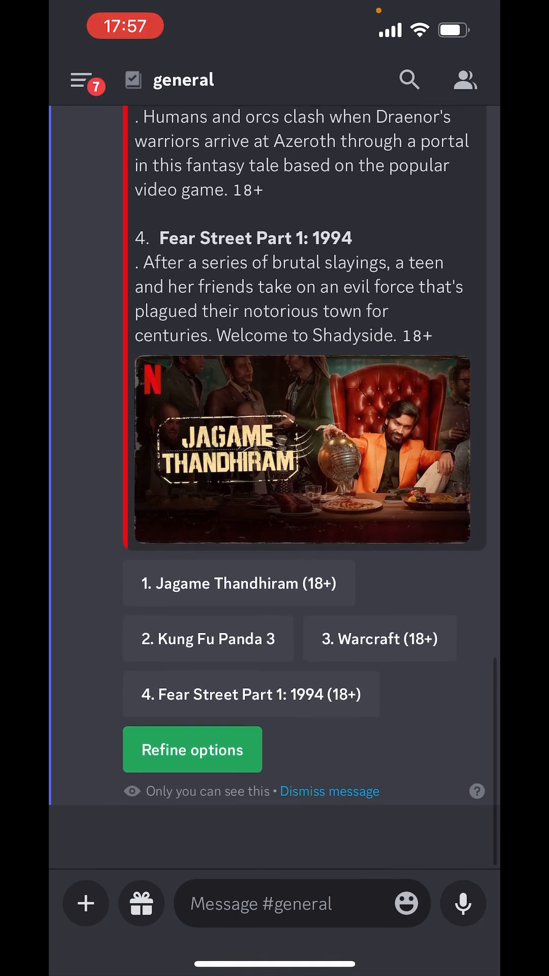
{"action": "scroll", "scroll_direction": "down", "scroll_amount": 3}
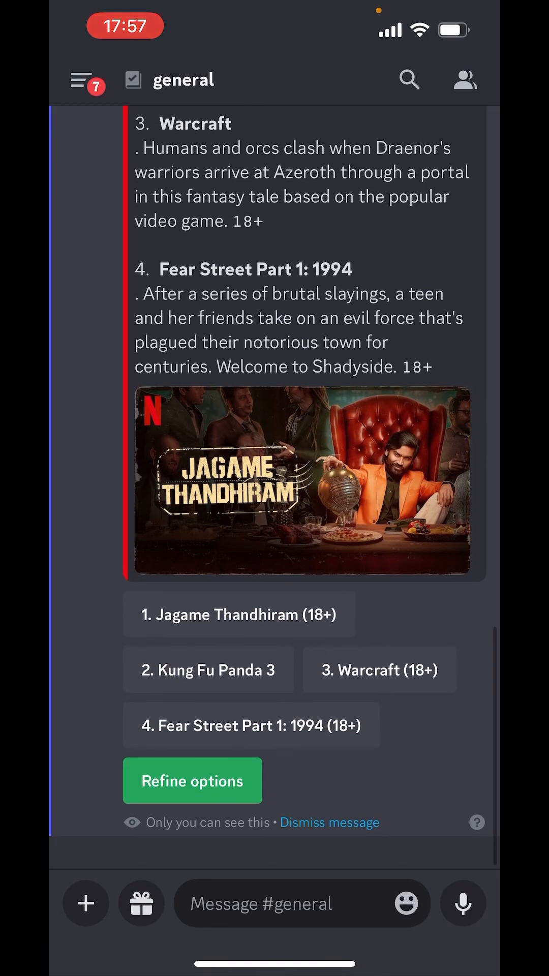
{"action": "left_click", "coordinate": [192, 780]}
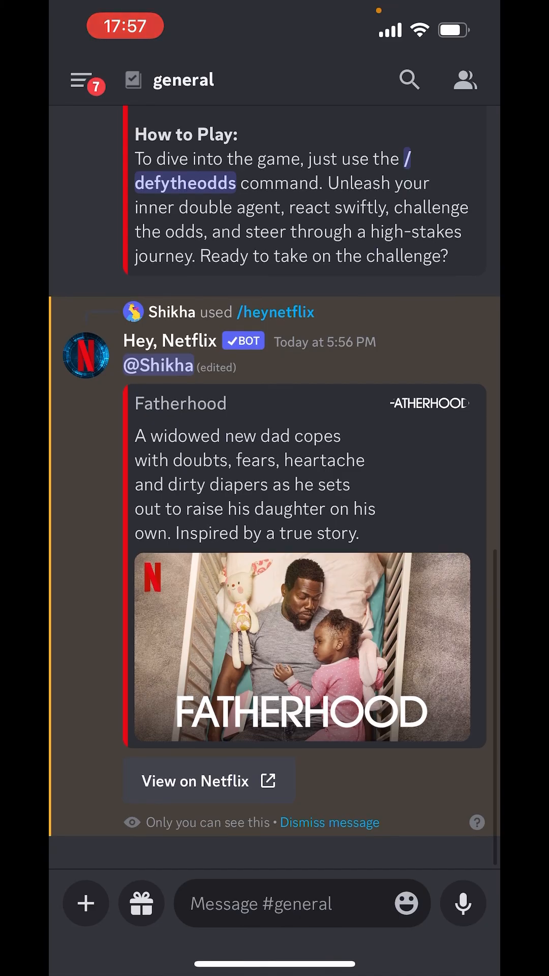
Follow the View on Netflix link to Fatherhood's title page, then return to the Home Screen.
{"action": "left_click", "coordinate": [208, 779]}
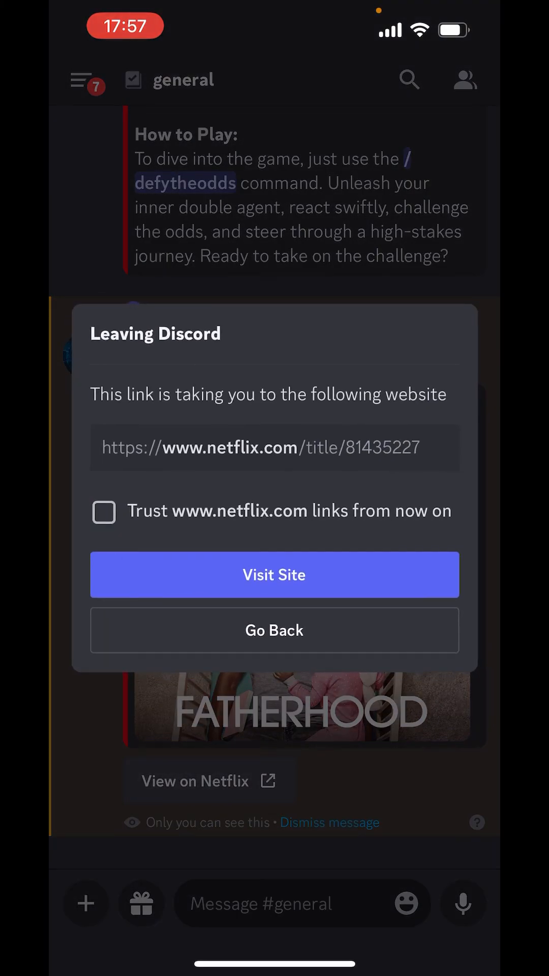
{"action": "left_click", "coordinate": [273, 574]}
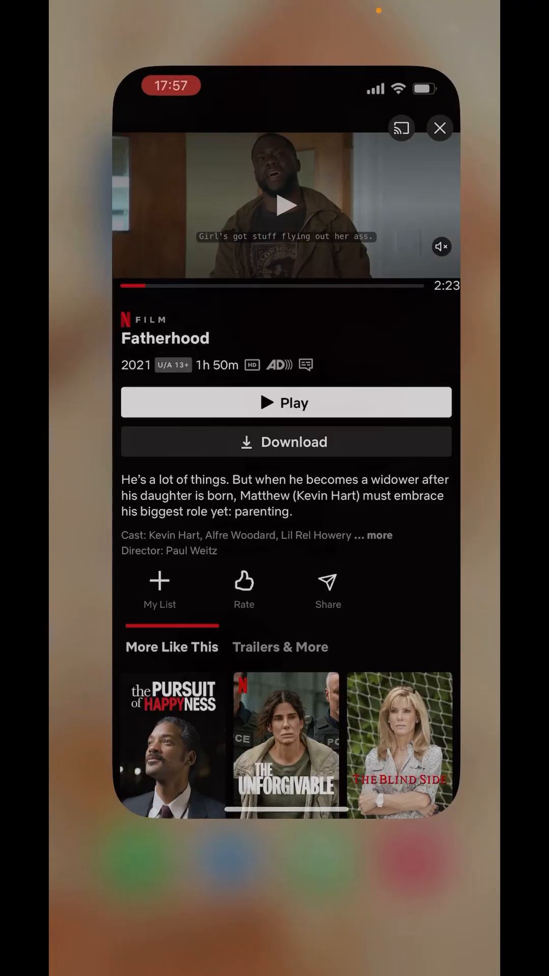
{"action": "left_click", "coordinate": [439, 128]}
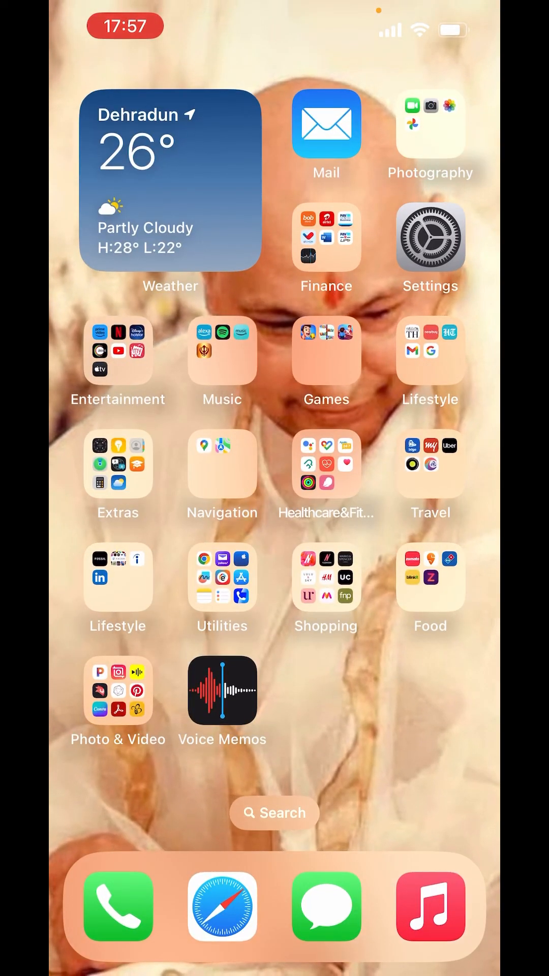